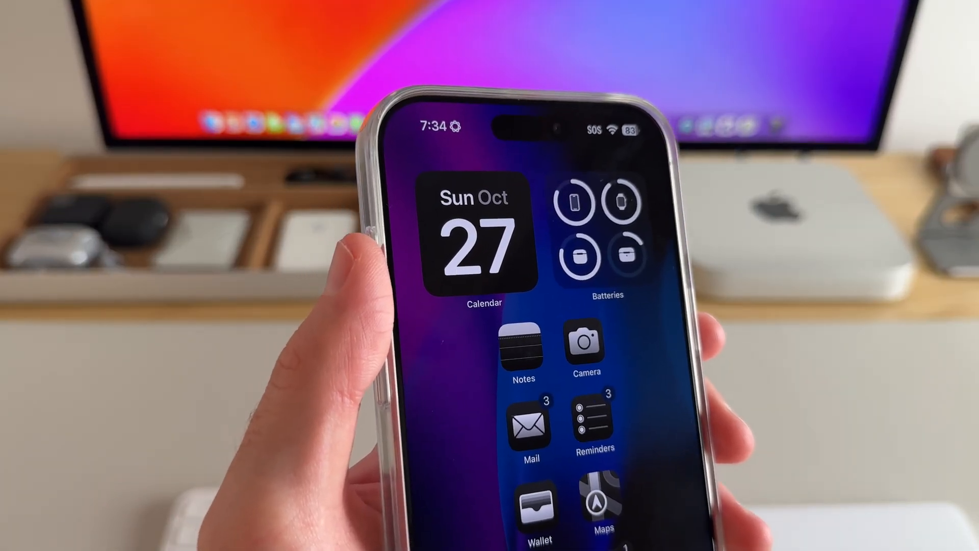
Open the Mail inbox to reach the 'Introducing Our Revolutionary New Product' email.
{"action": "left_click", "coordinate": [530, 426]}
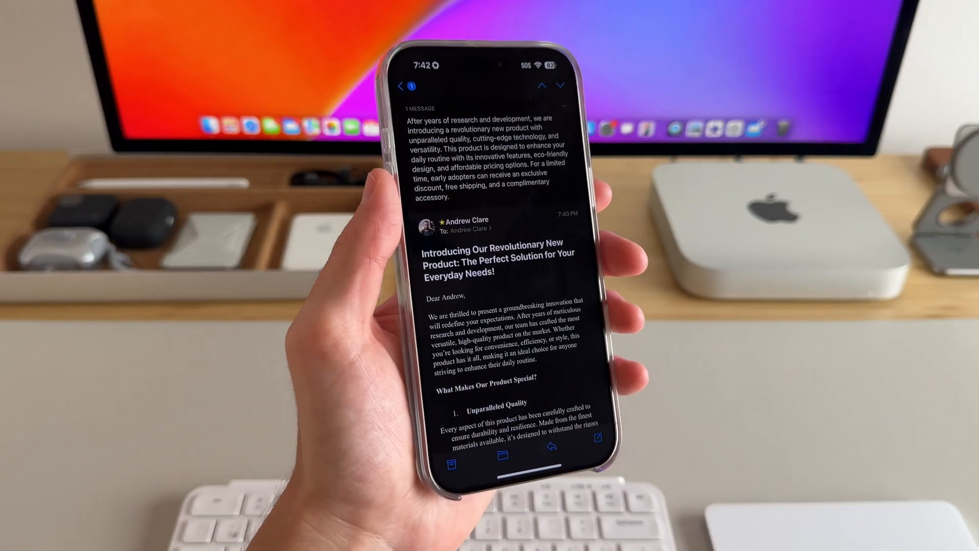
Reply to the product email and apply the Friendly tone to the reply.
{"action": "left_click", "coordinate": [551, 445]}
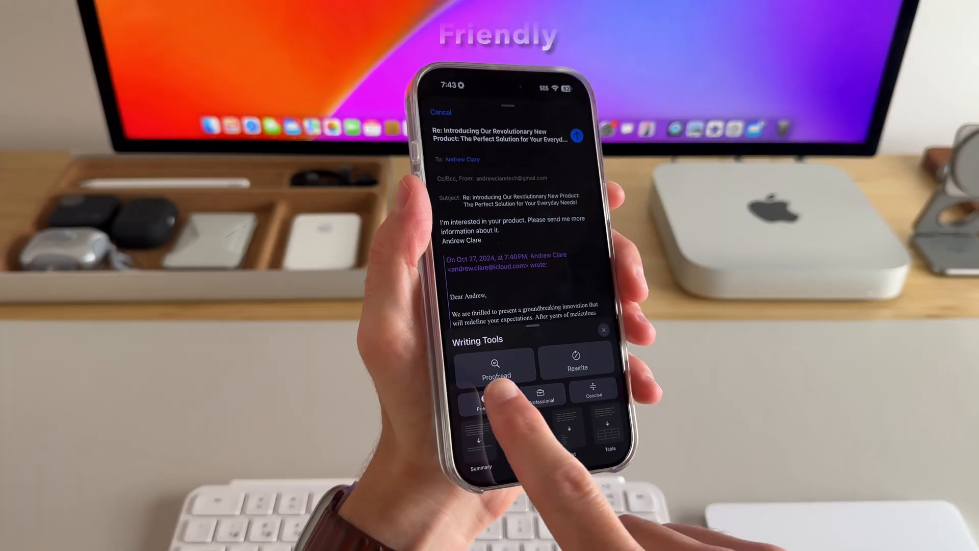
{"action": "left_click", "coordinate": [481, 409]}
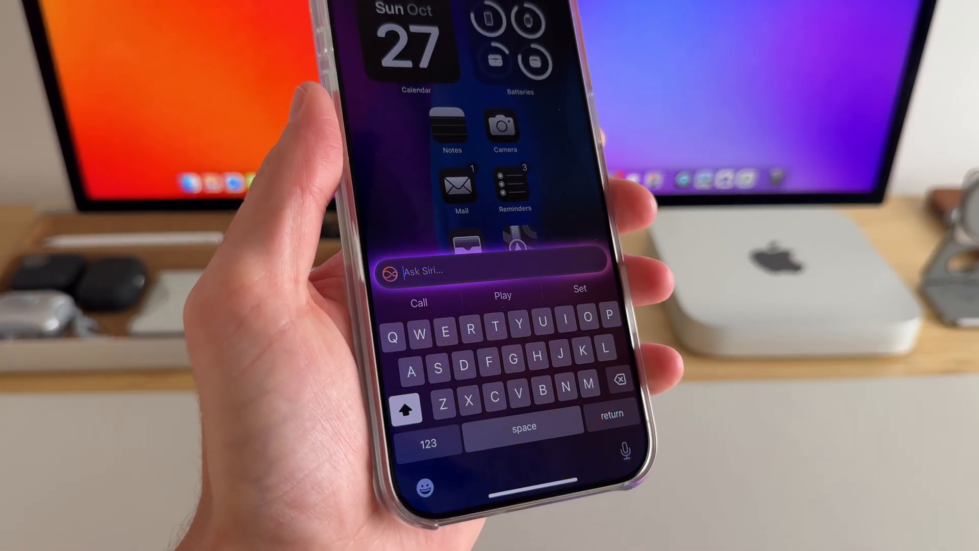
Type 'Apple' into the Type to Siri request field.
{"action": "type", "text": "Apple"}
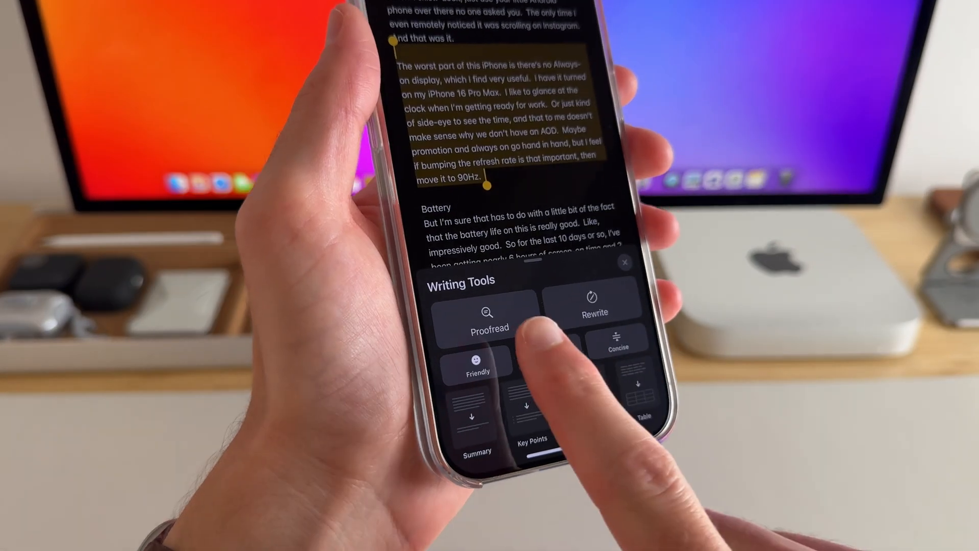
Apply Rewrite to the Always-on display paragraph and Proofread to the closing paragraphs.
{"action": "left_click", "coordinate": [490, 312]}
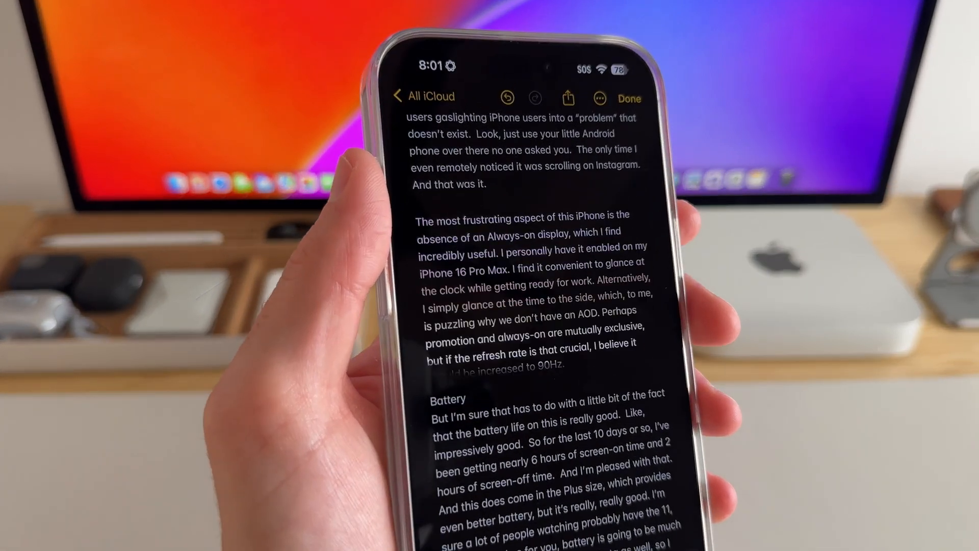
{"action": "left_click", "coordinate": [599, 98]}
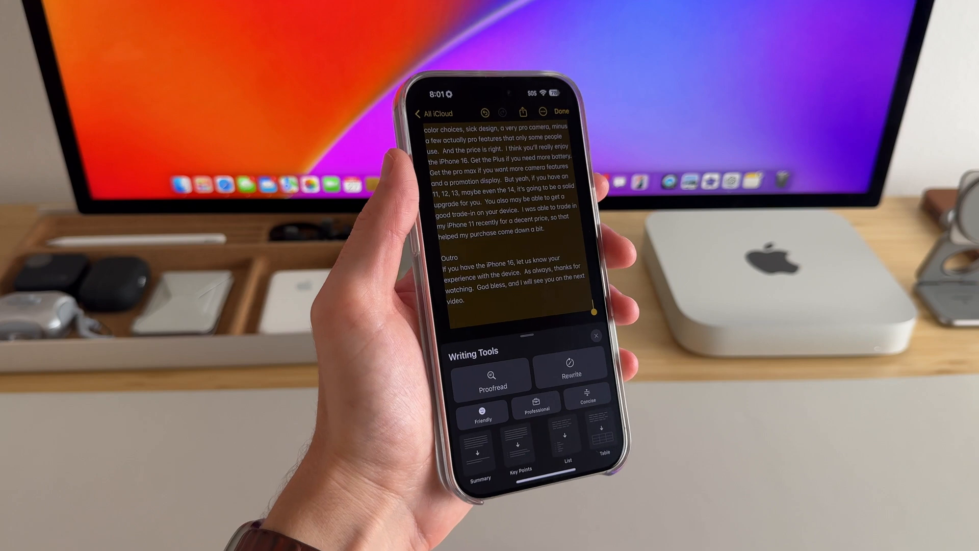
{"action": "left_click", "coordinate": [492, 375]}
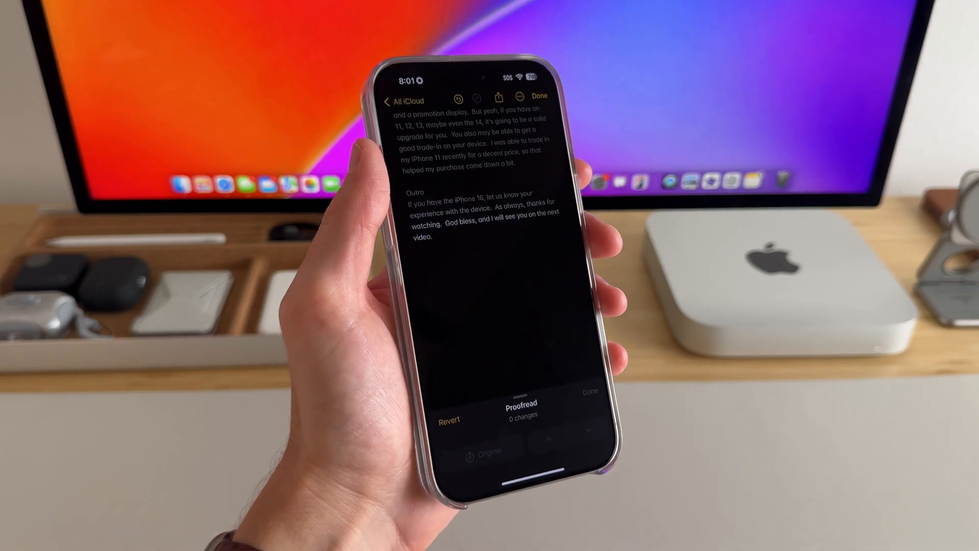